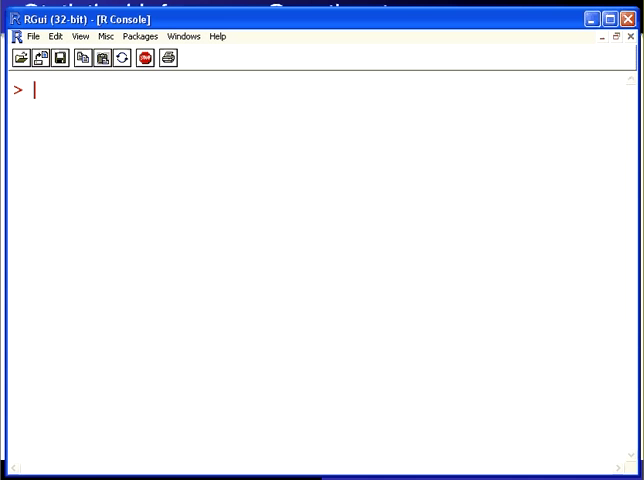
Assign X <- runif(100) and then round X to three decimals with round(X,3)
type("X<-runif(100)")
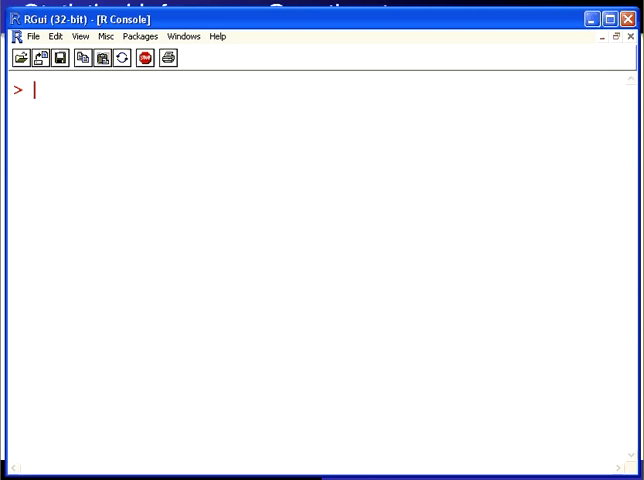
type("X<-round(X,3)")
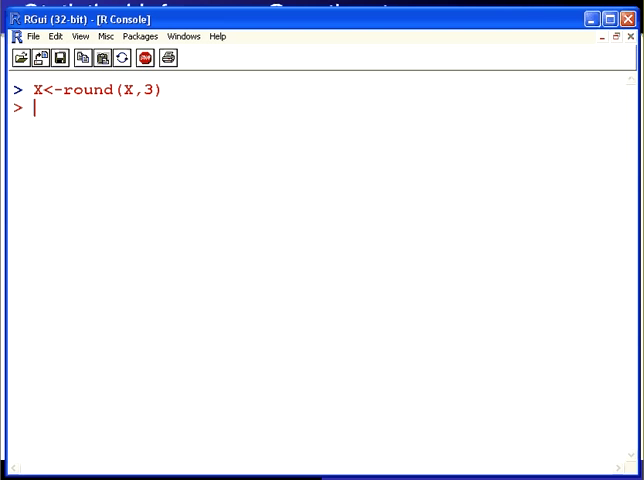
Print the sorted values of X with sort(X)
type("X)")
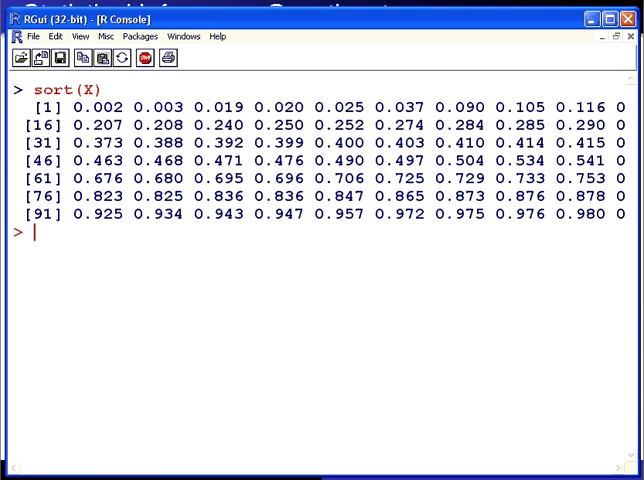
mouse_move(237, 445)
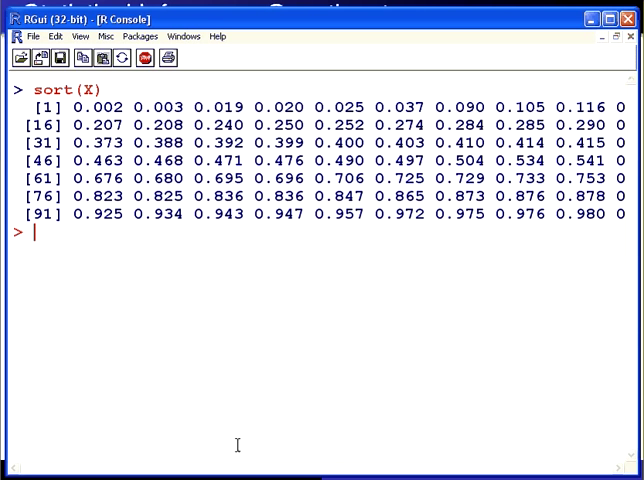
mouse_move(513, 305)
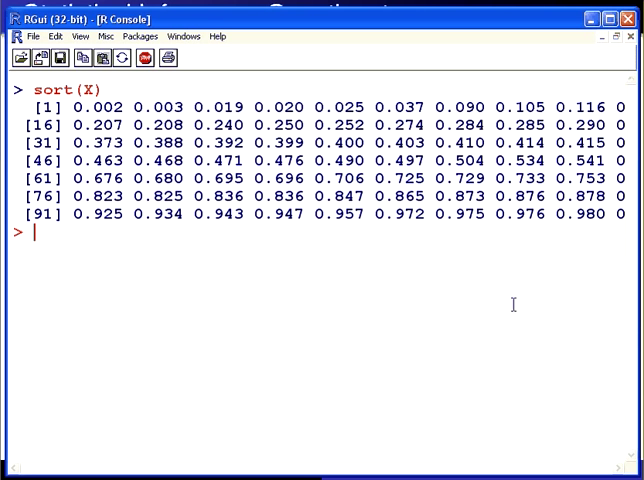
mouse_move(571, 236)
type("sort(X)")
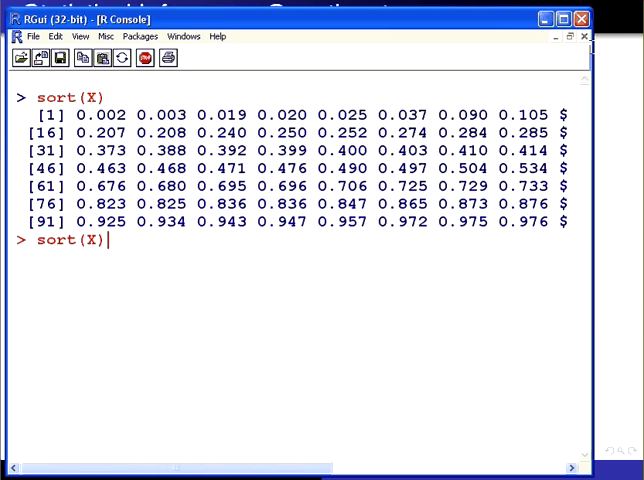
Rerun the commented runif(100) and round(X,3) script, leaving sort(X) at the prompt
key("Return")
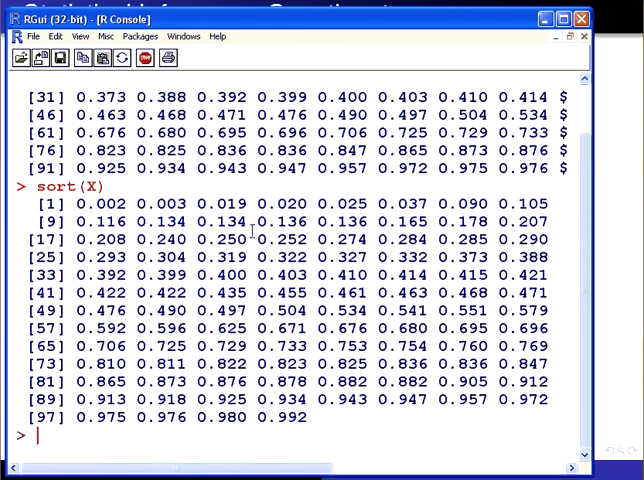
double_click(225, 362)
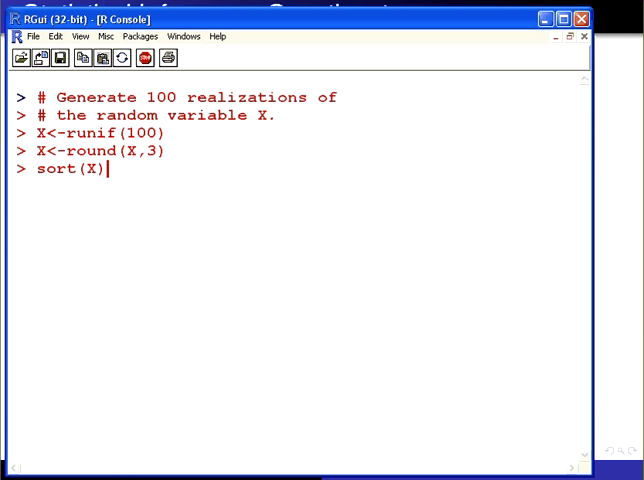
Run sort(X) on the regenerated values to print them from smallest to largest
key("Return")
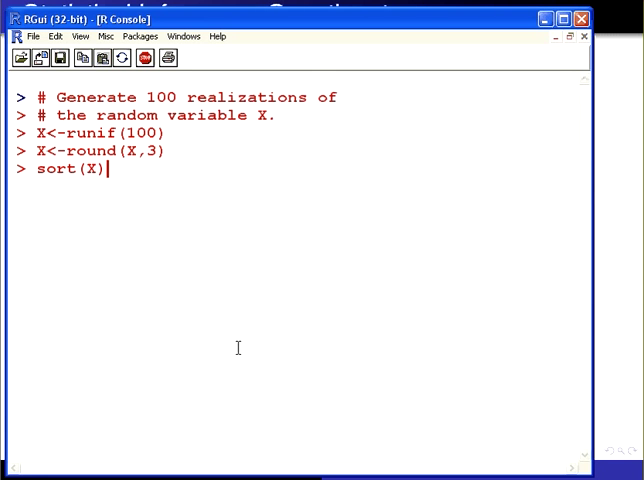
key("Return")
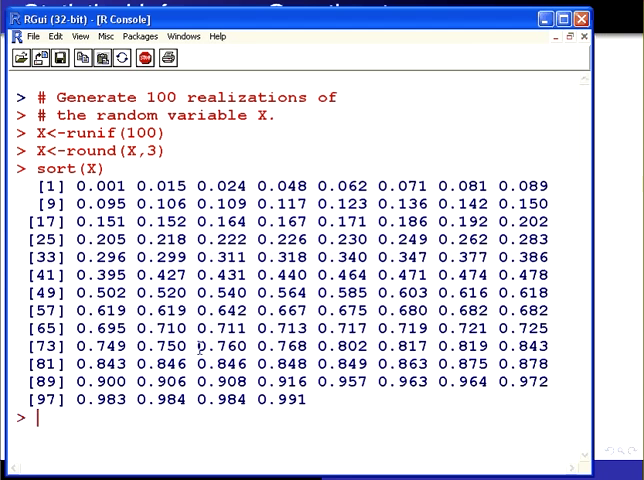
double_click(210, 346)
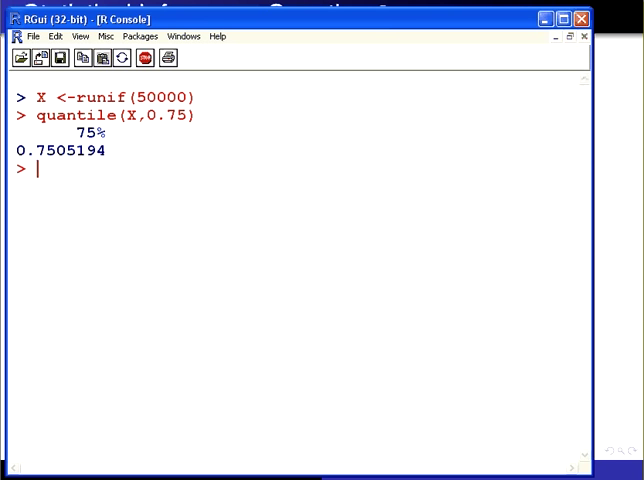
mouse_move(394, 330)
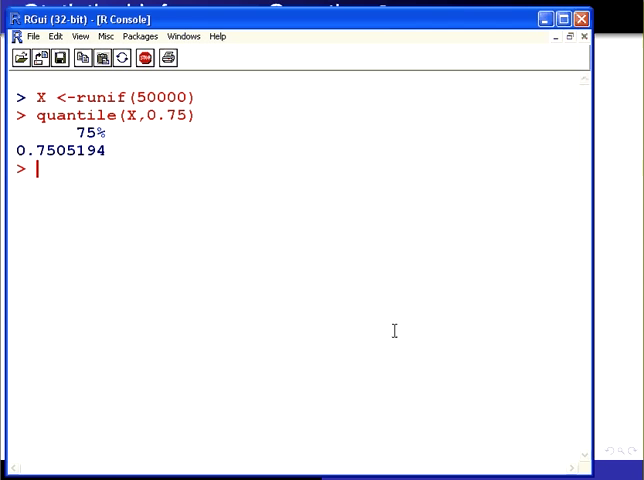
Rerun runif(50000) and quantile(X,0.75) repeatedly, getting 75th percentiles near 0.75
double_click(160, 115)
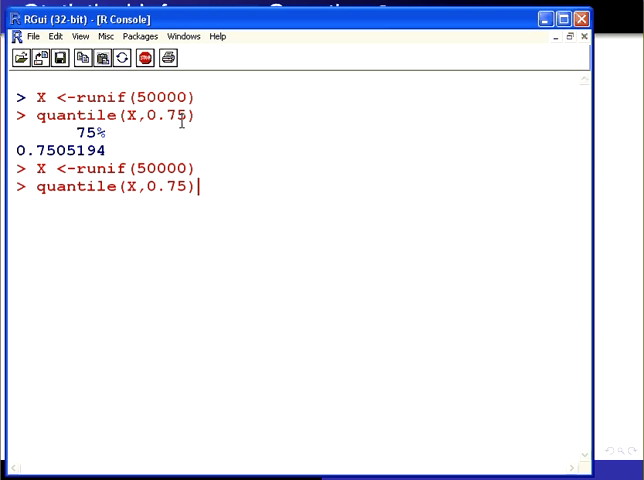
key("Return")
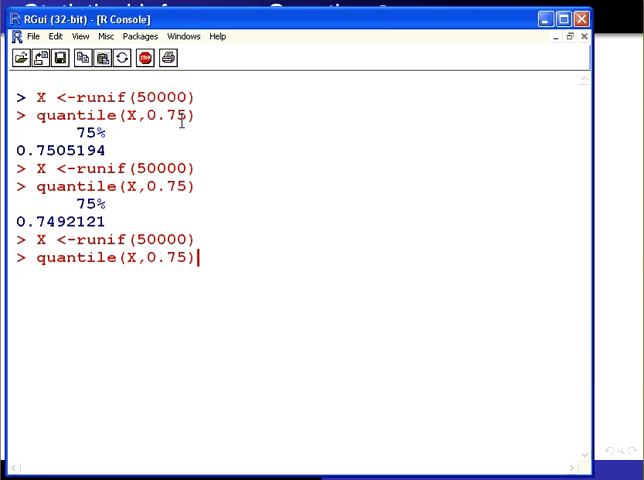
key("Return")
type("X <- runif(40")
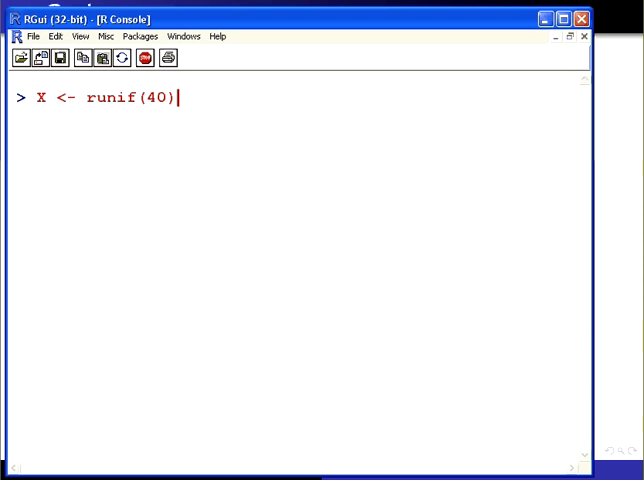
Print the 40 uniform values stored in X, then clear the console
type("X")
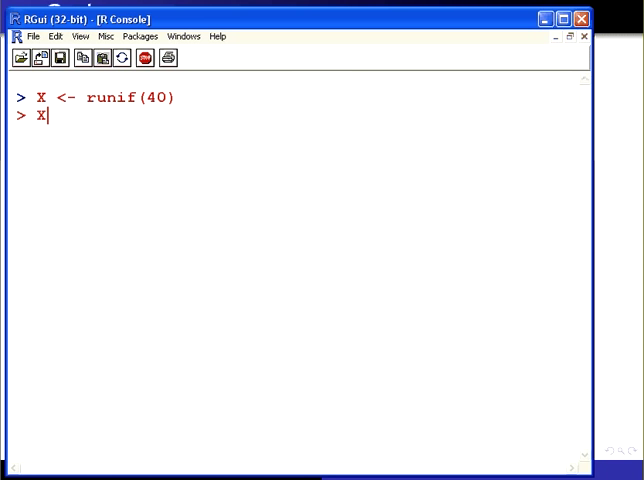
key("Return")
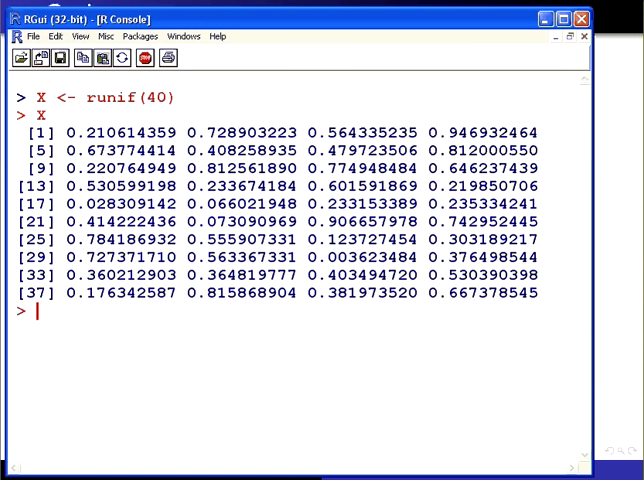
type("X")
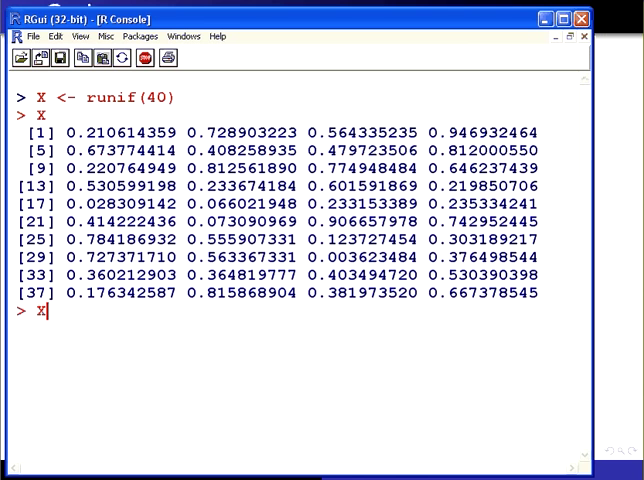
type("-o.")
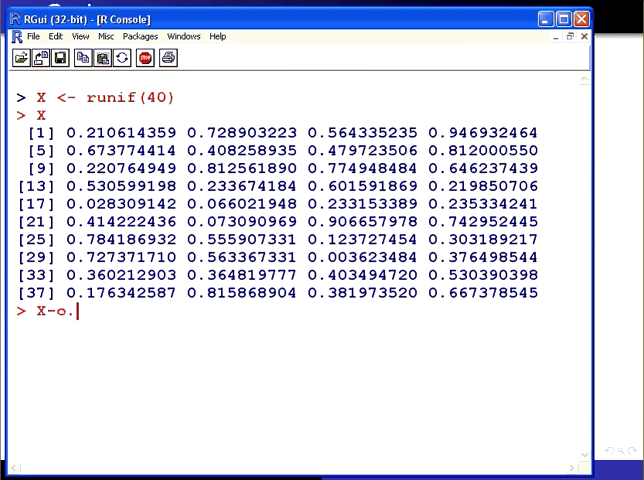
key("BackSpace")
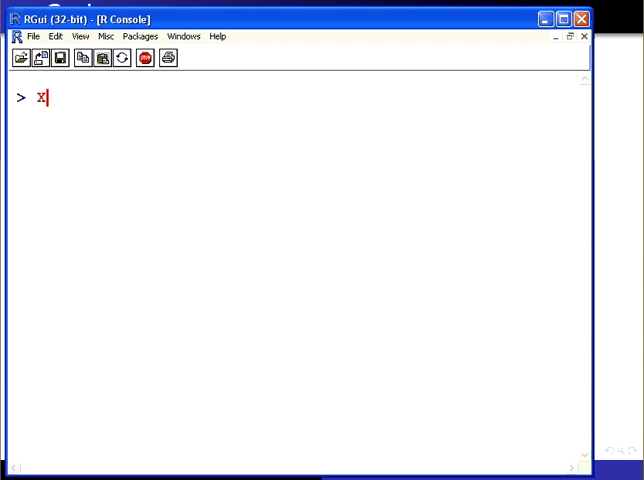
key("Return")
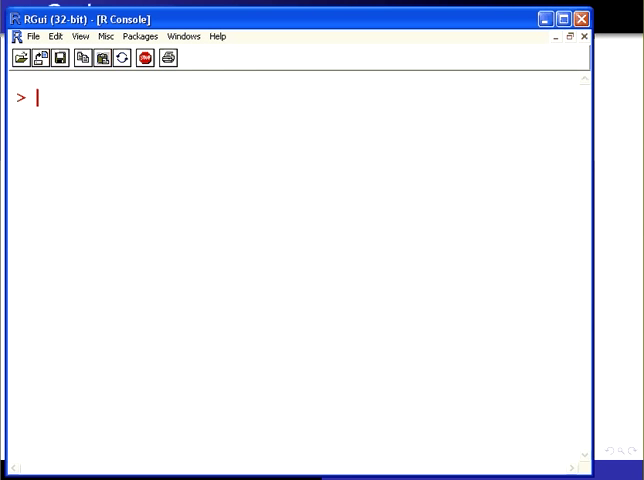
Evaluate sign(-0.76), correcting a typo, to get -1
type("sigm/")
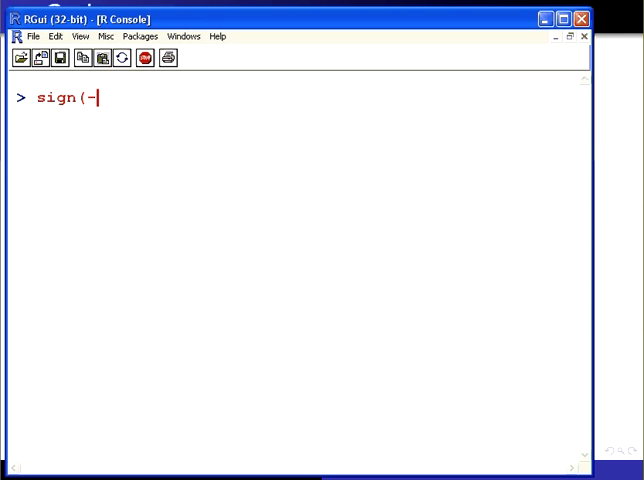
type("0.")
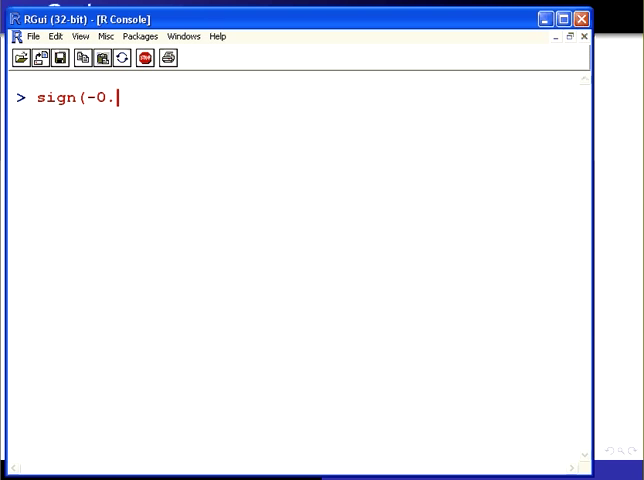
key("Return")
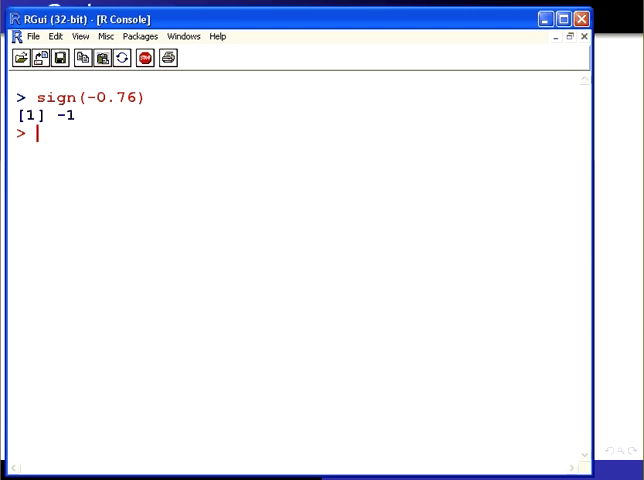
type("sign(-0.76)")
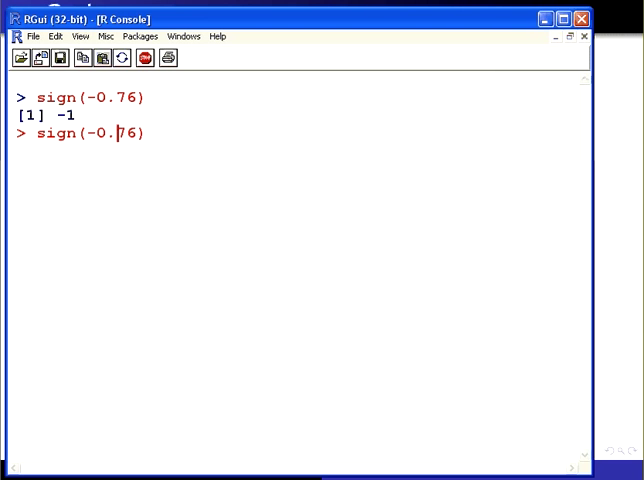
type("1")
key("Return")
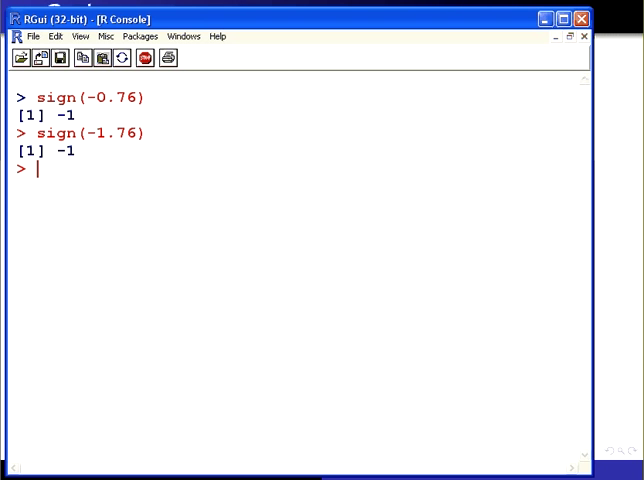
Evaluate sign(-1.76), sign(1.76) and sign(2.76) to see -1 for negatives and 1 for positives
type("sign(-1.76)")
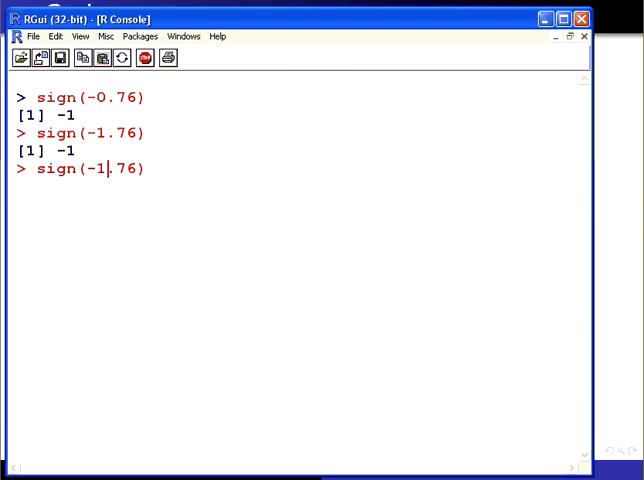
key("Return")
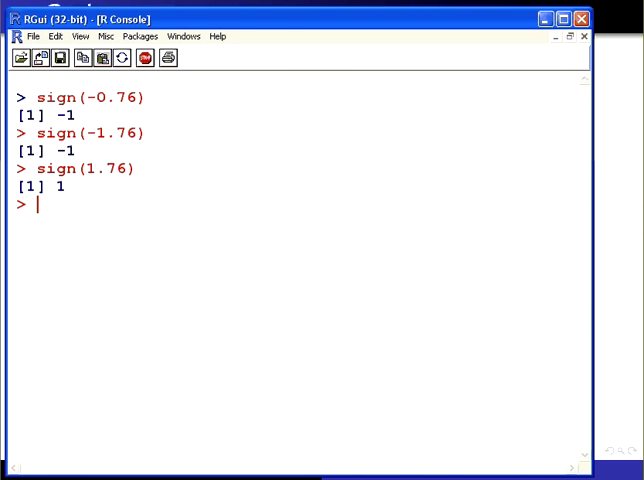
type("sign(1.76)")
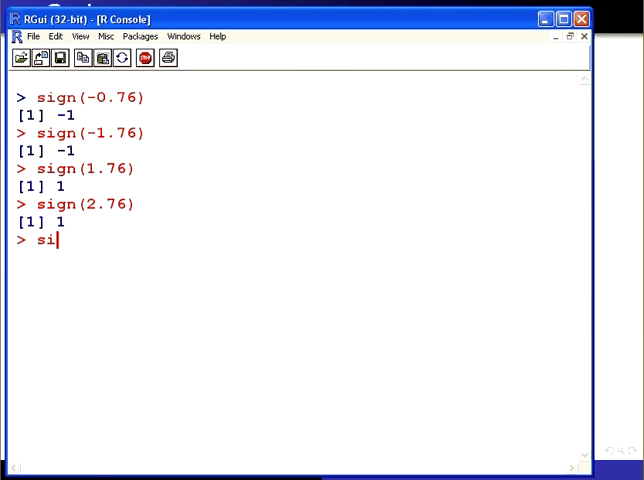
type("gn(")
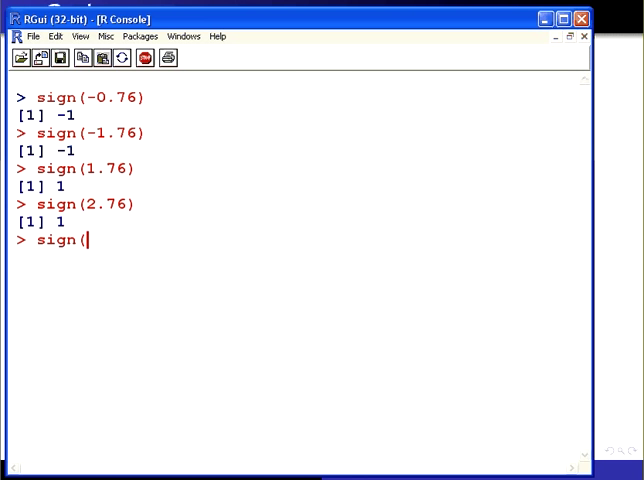
type("))")
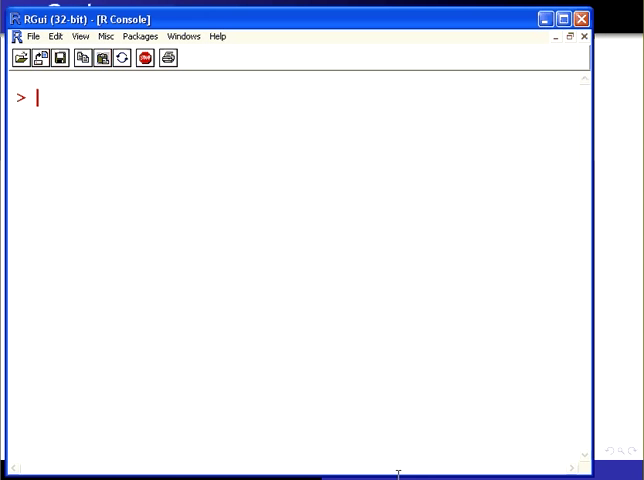
Print X-0.5 for all 40 draws, values between -0.5 and 0.5, and start a sign command
type("x-0")
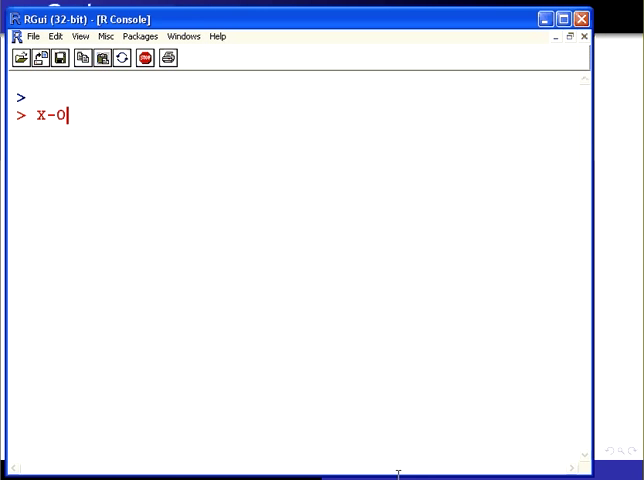
key("Return")
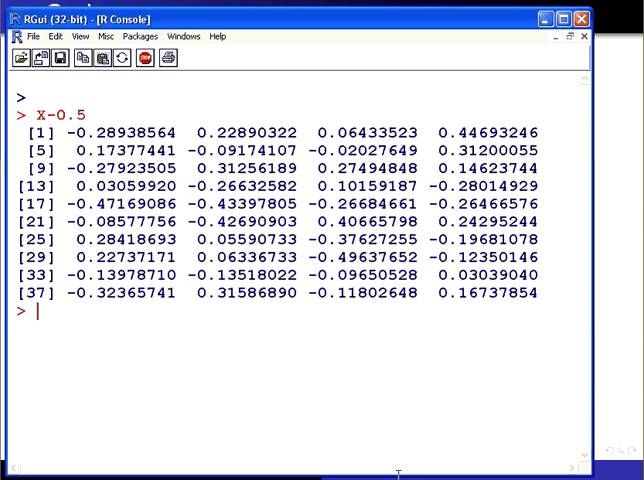
type("sig")
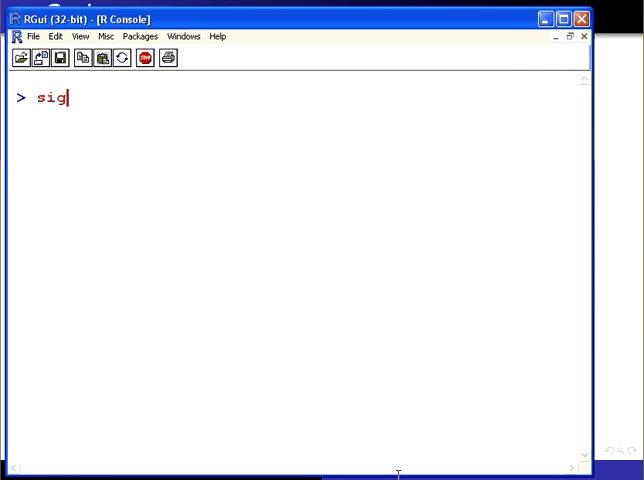
Run sign(X-0.5) to turn the 40 draws into -1 and 1 values
type("n(X")
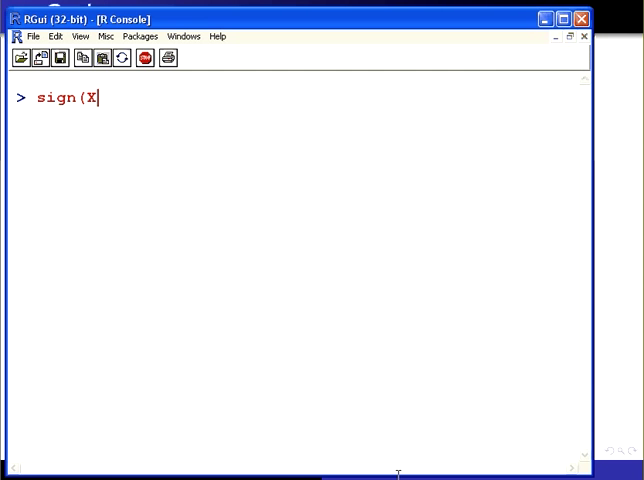
type("-0.5)")
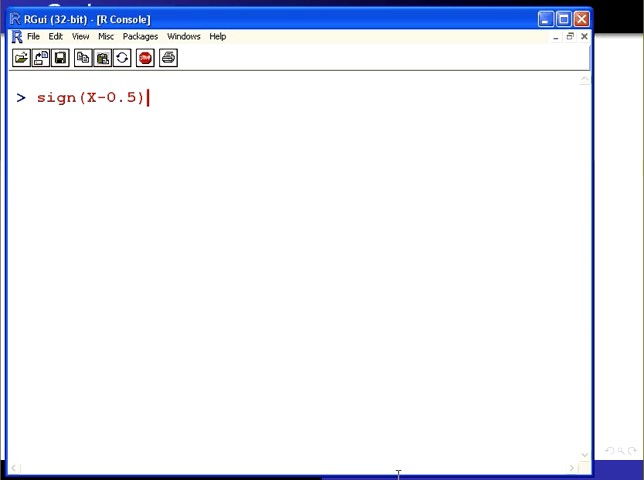
key("Return")
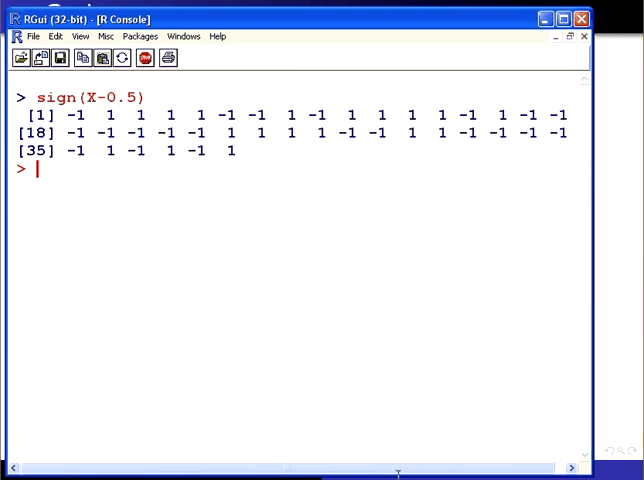
mouse_move(189, 337)
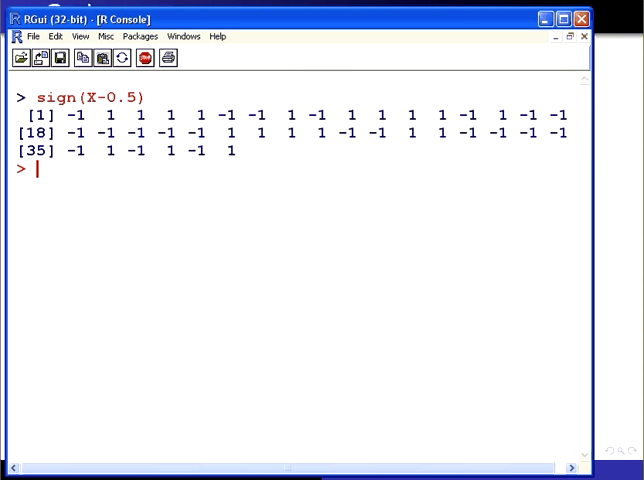
Store sign(X-0.5) as Winnings and compute var(Winnings), returning 1.023077
type("Winnings <- sign(X-0.5)")
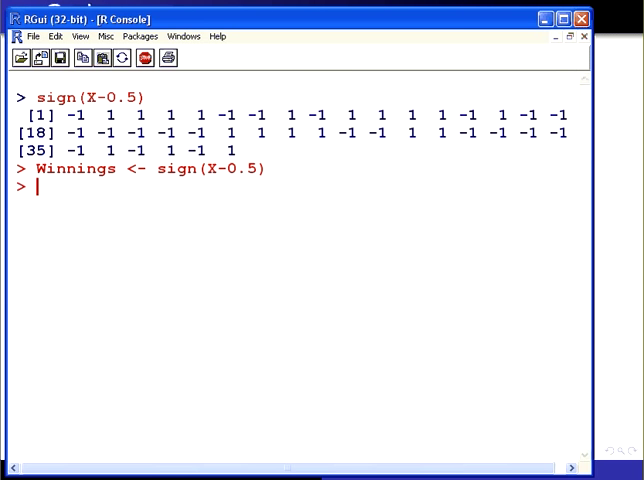
type("var~")
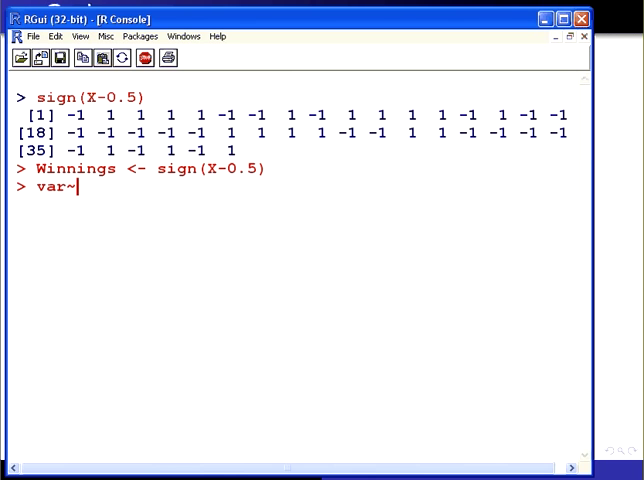
type("(Win")
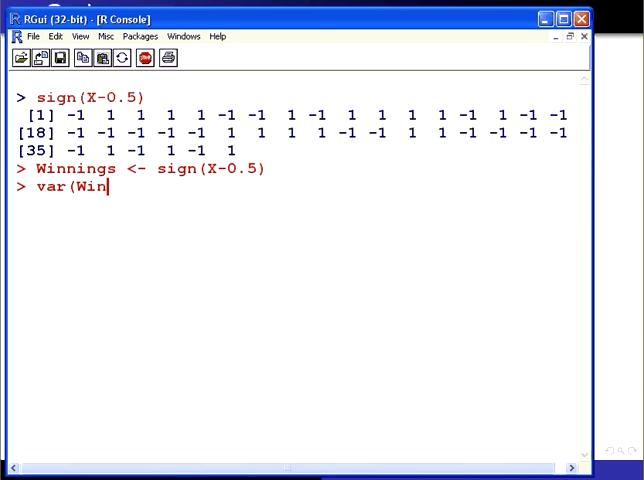
key("Return")
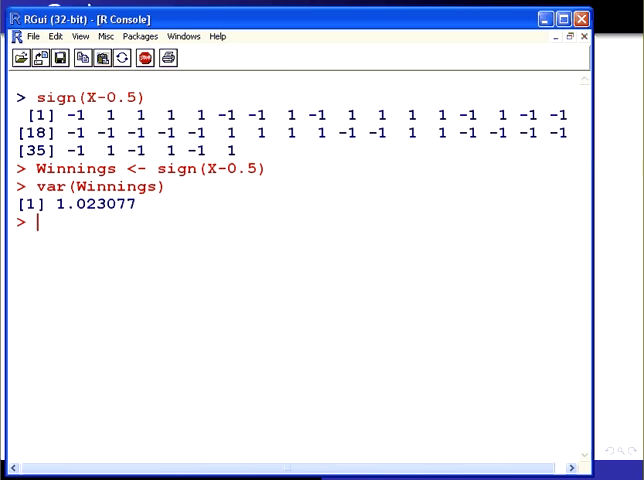
type("X-0.5")
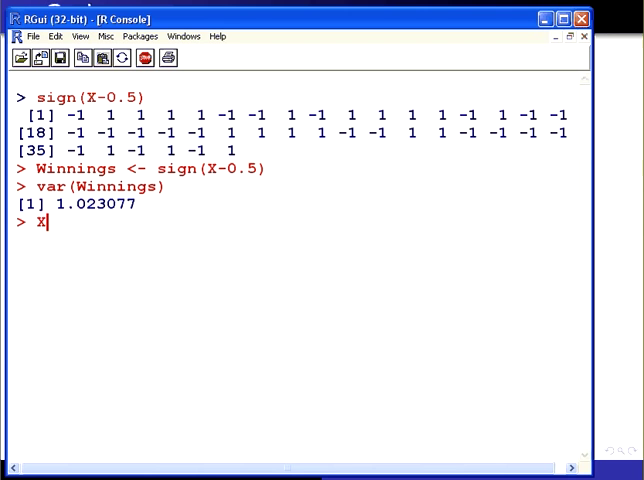
Redraw X as runif(4000), recompute Winnings as sign(X-0.5), and get var(Winnings) = 1.000249
type("<- runif(40)")
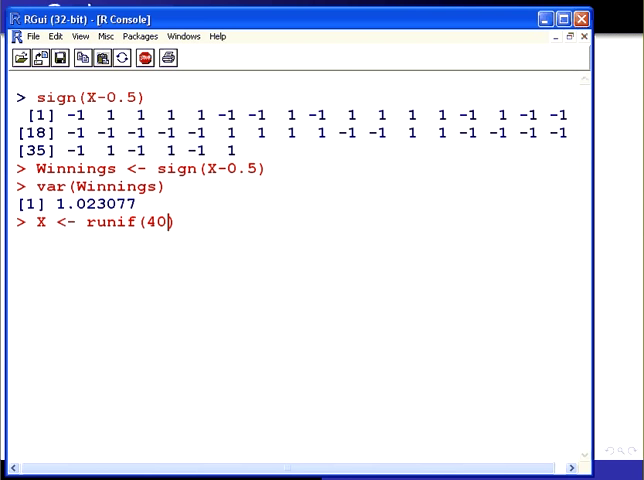
type("00)")
type("Winnings <- sign(X-0.5)")
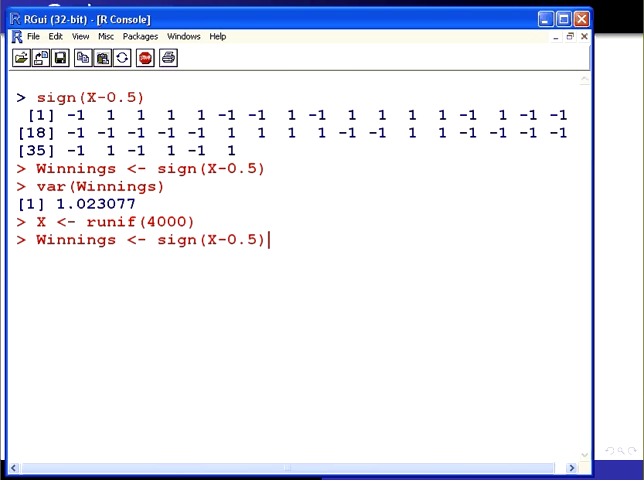
key("Return")
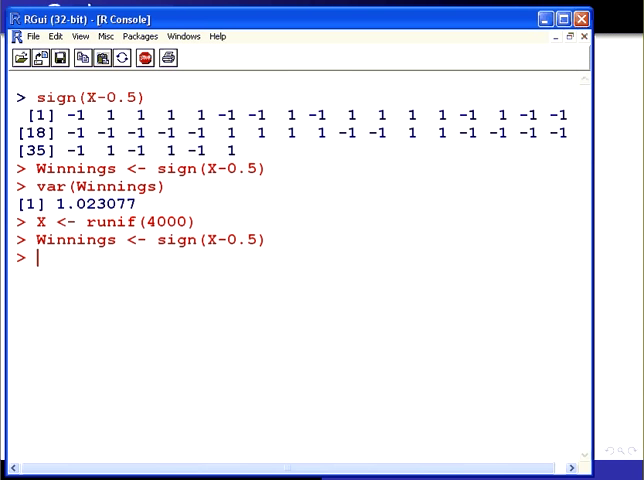
type("va")
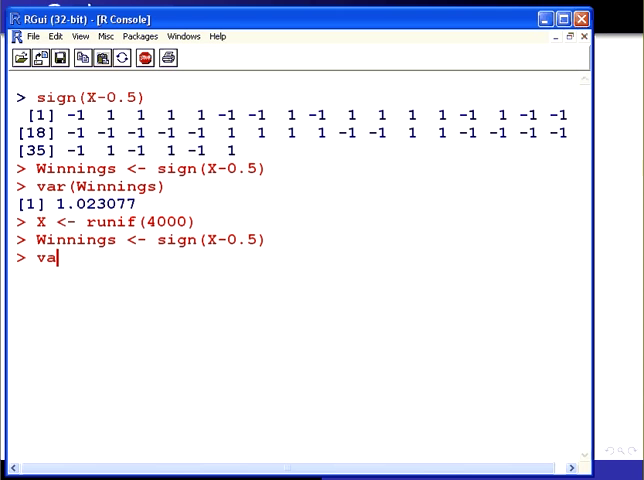
type("r(Win")
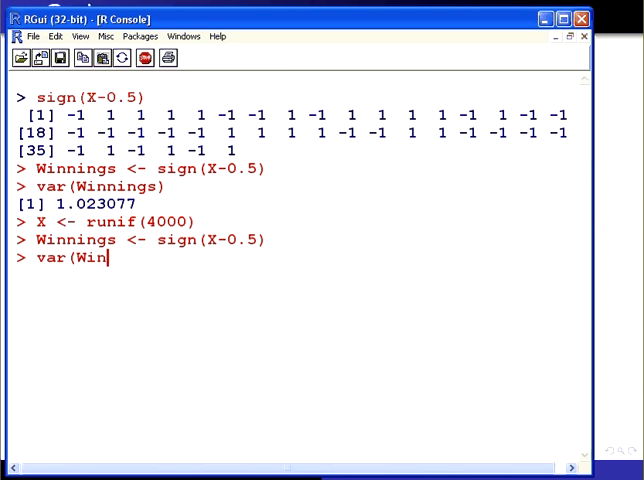
key("Return")
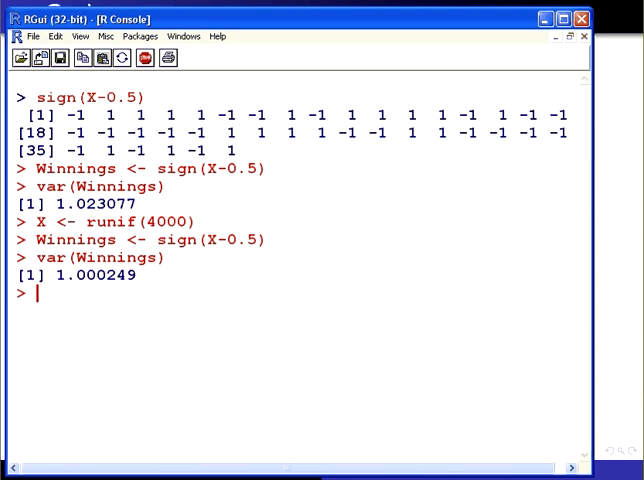